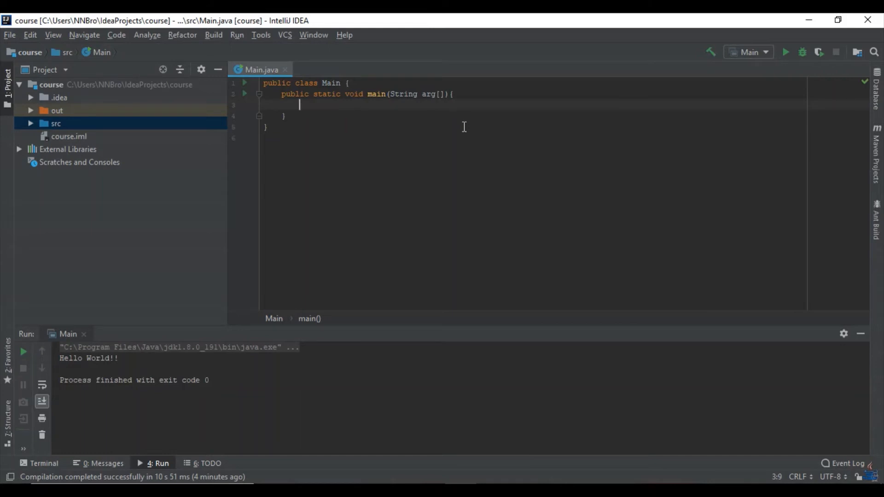
Step: Declare String firstName with an empty string literal inside main
text(S)
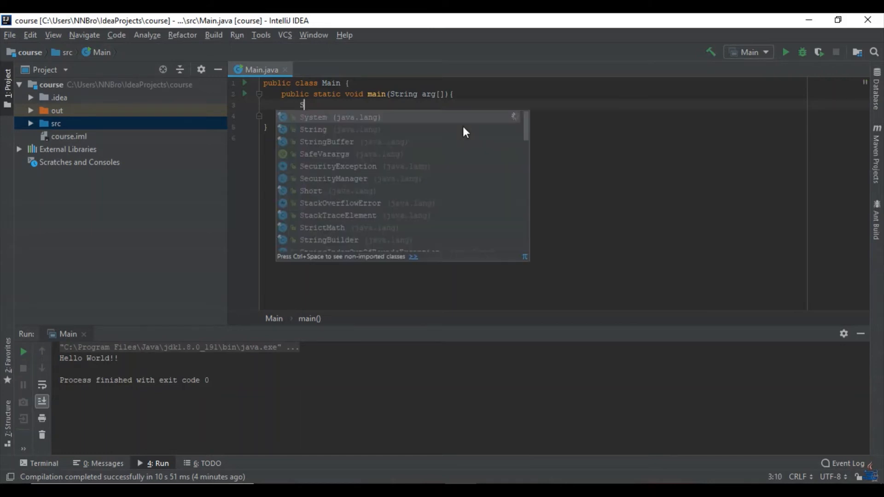
text(String)
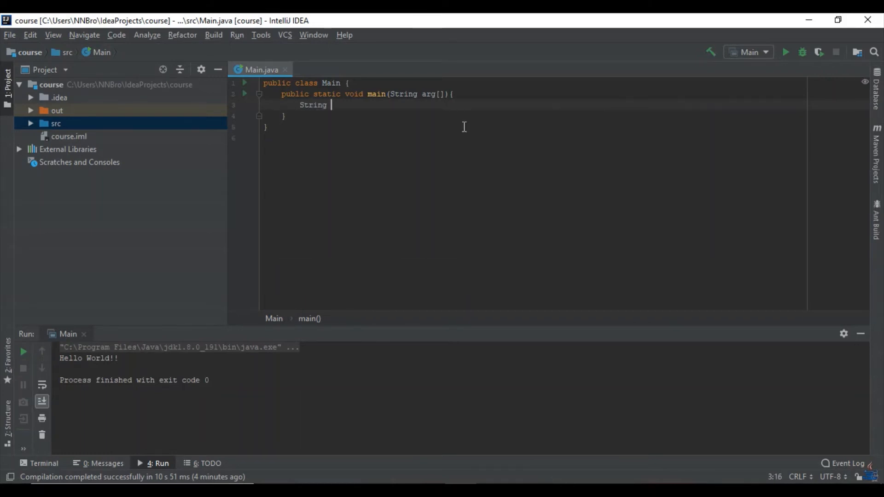
text(first)
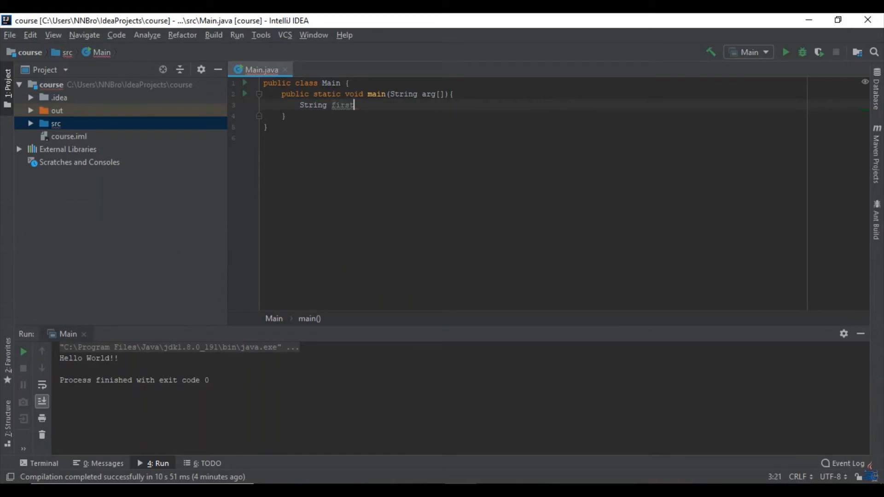
text(Name=)
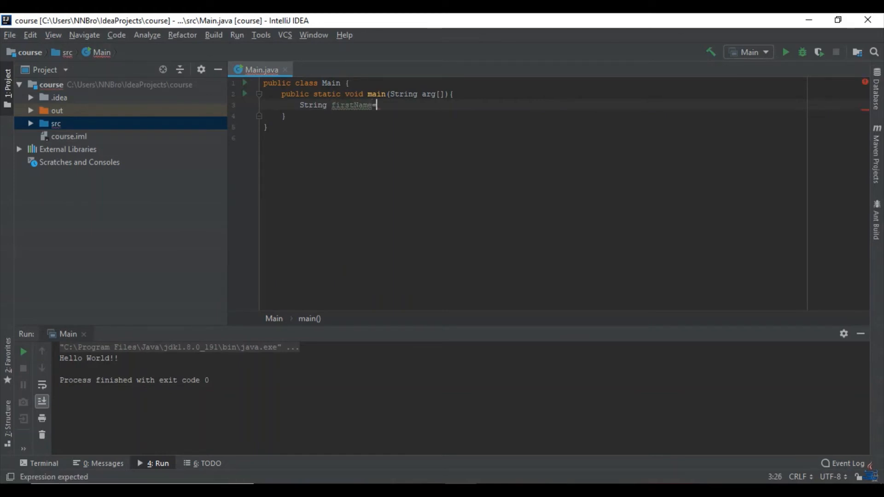
text("";)
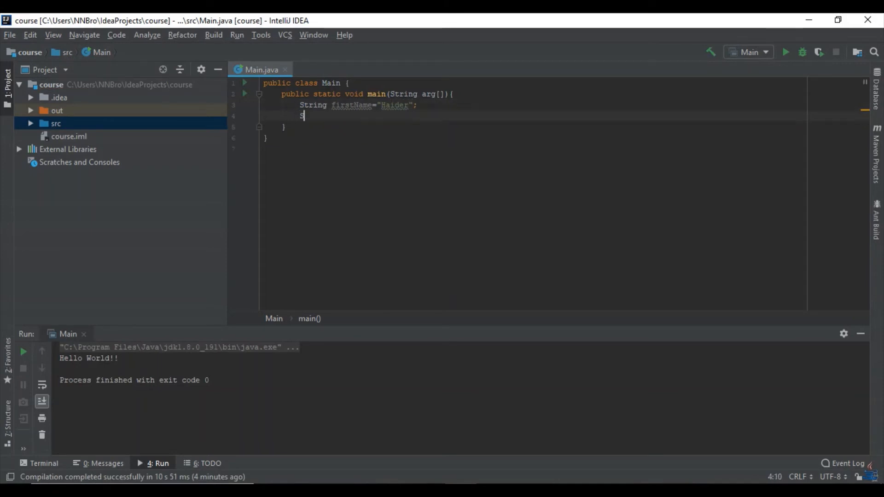
Step: Declare String lastName and fill in the name value Ali
text(String)
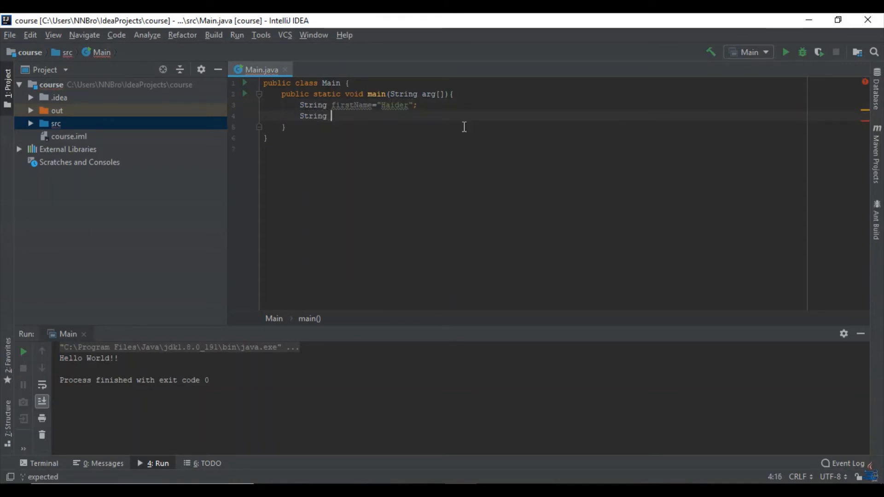
text(lastName)
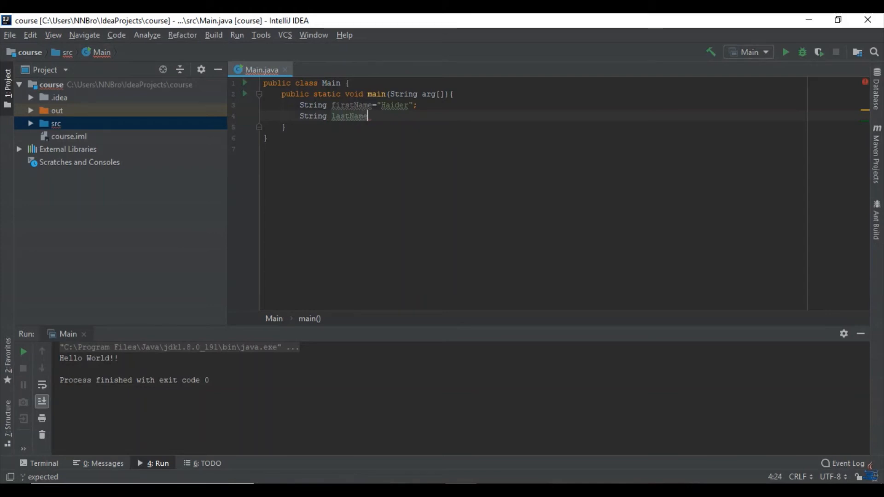
text(="";)
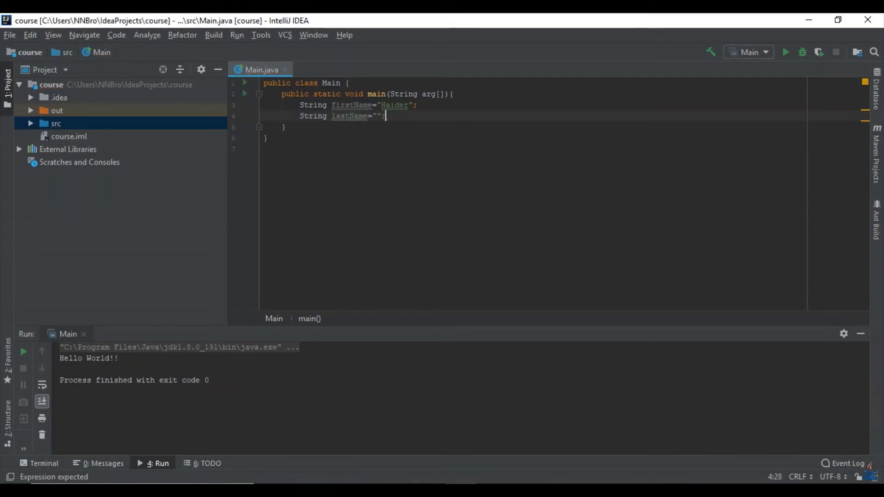
text(Ali)
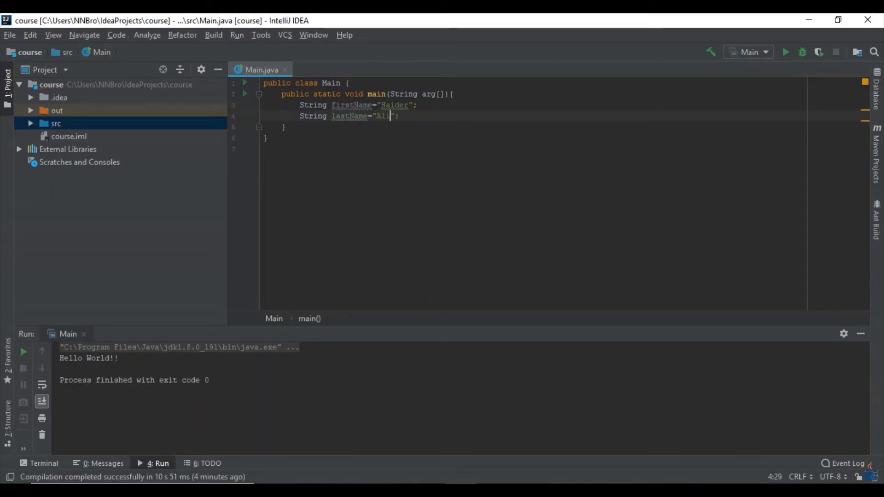
text(i)
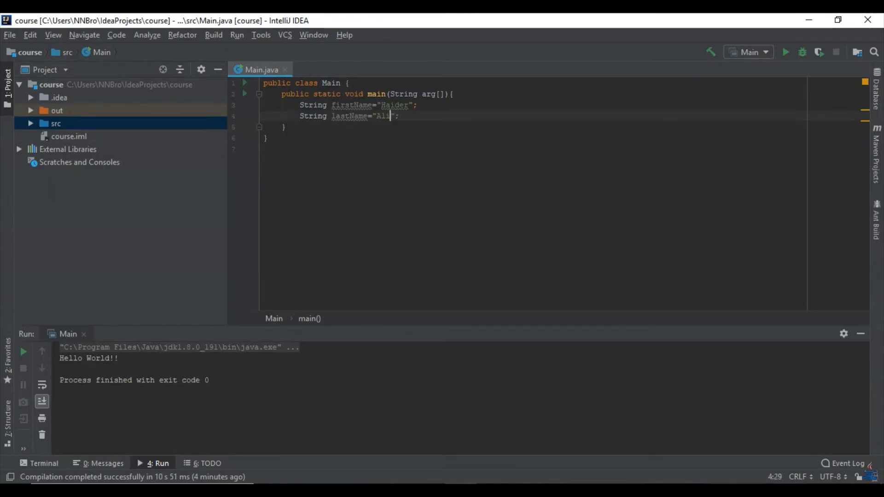
Step: Declare int age = 20 on a new line
key(enter)
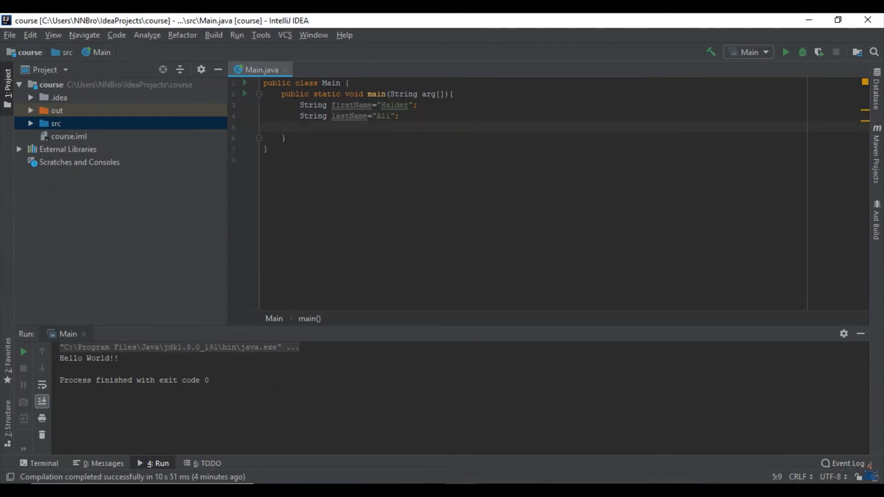
text(int)
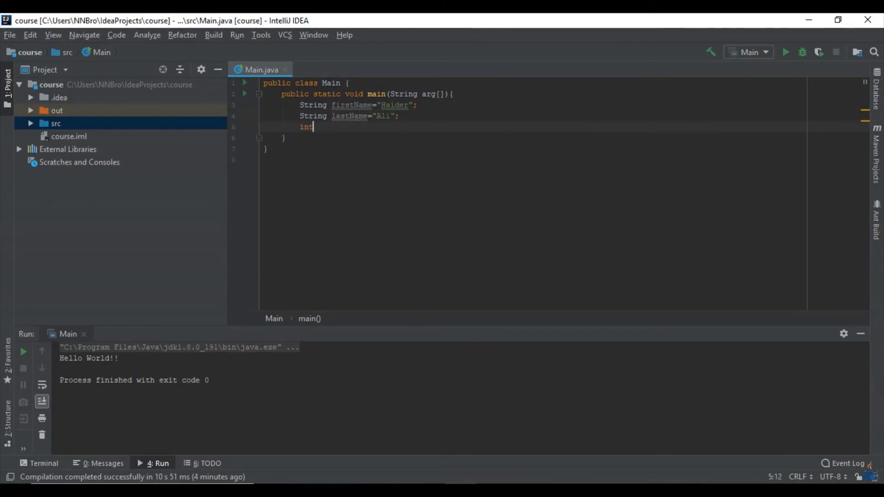
text(age=)
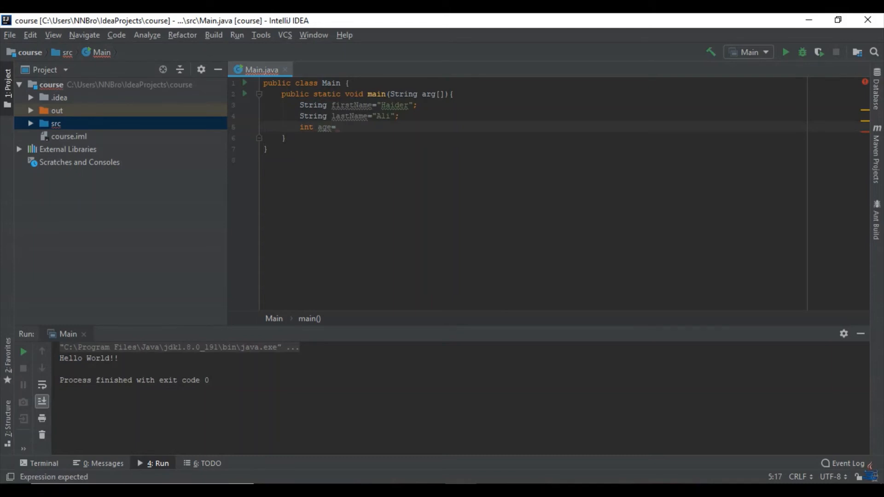
text(20;)
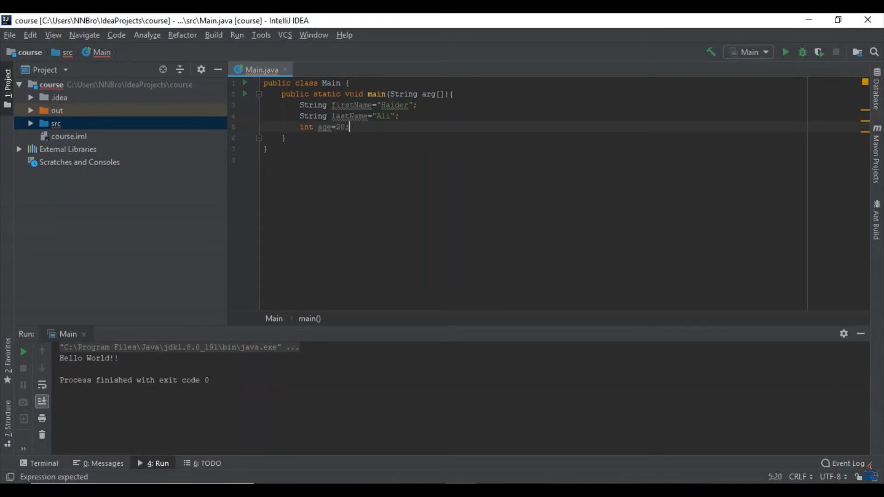
Step: Declare double height = 5.9 and add an empty System.out.println() call
key(enter)
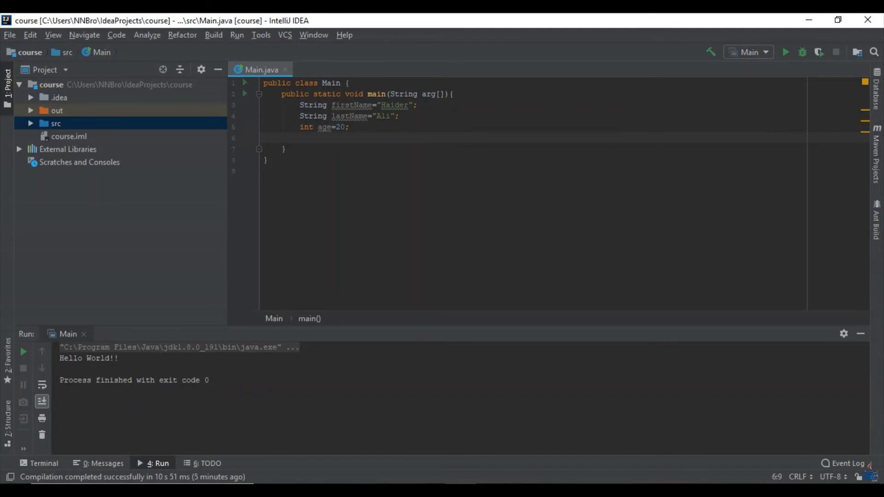
text(double)
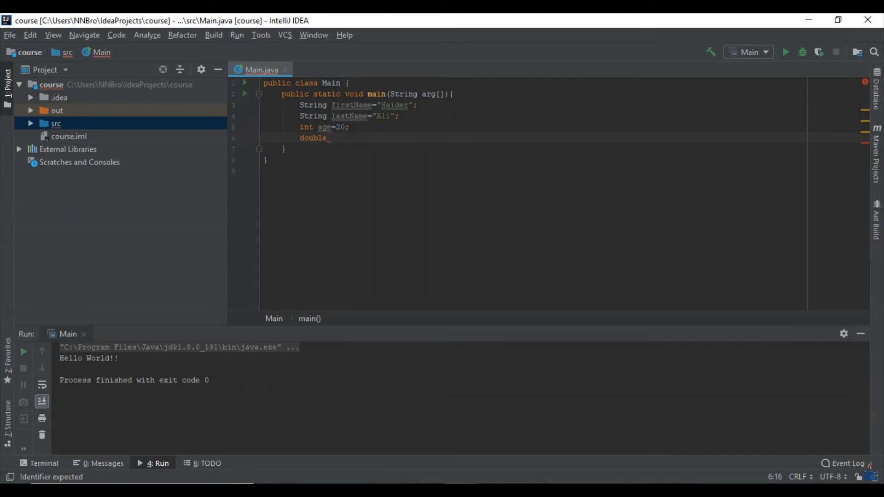
text(heigh)
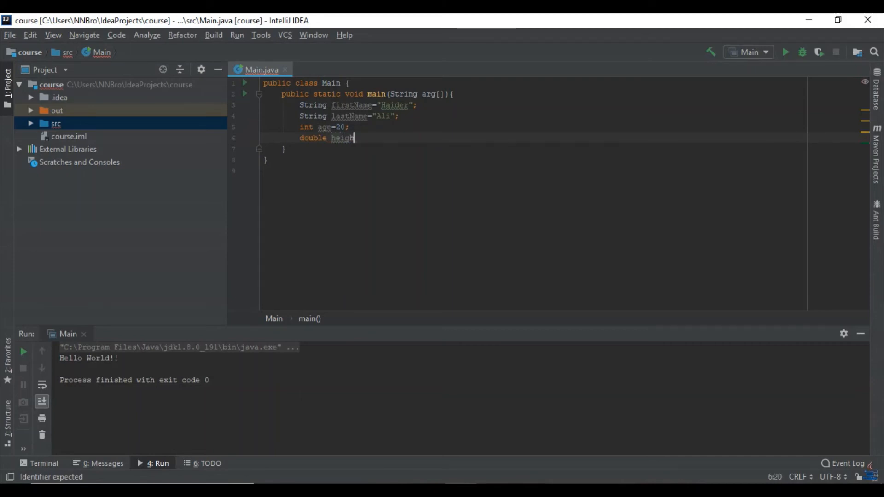
text(=5.)
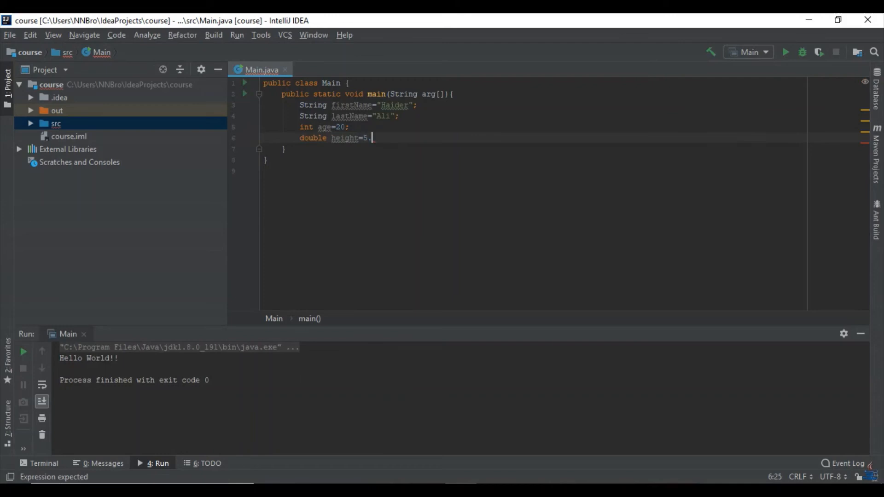
text(9;)
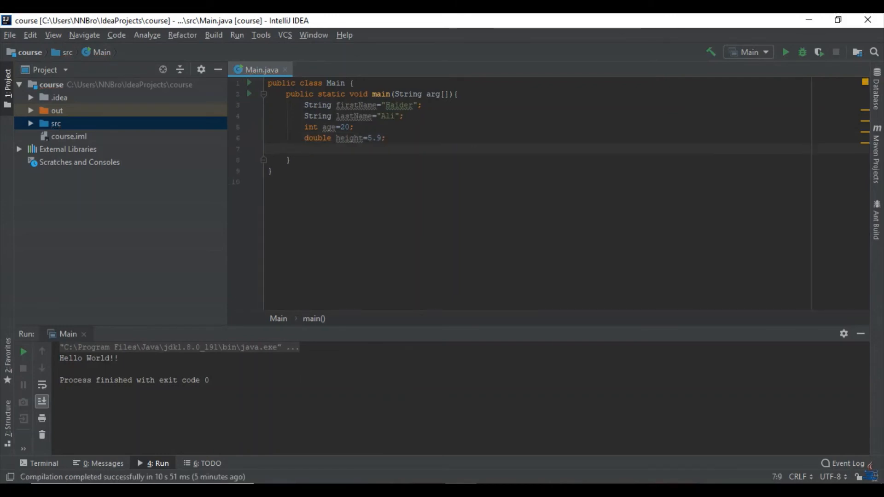
text(System.out.println();)
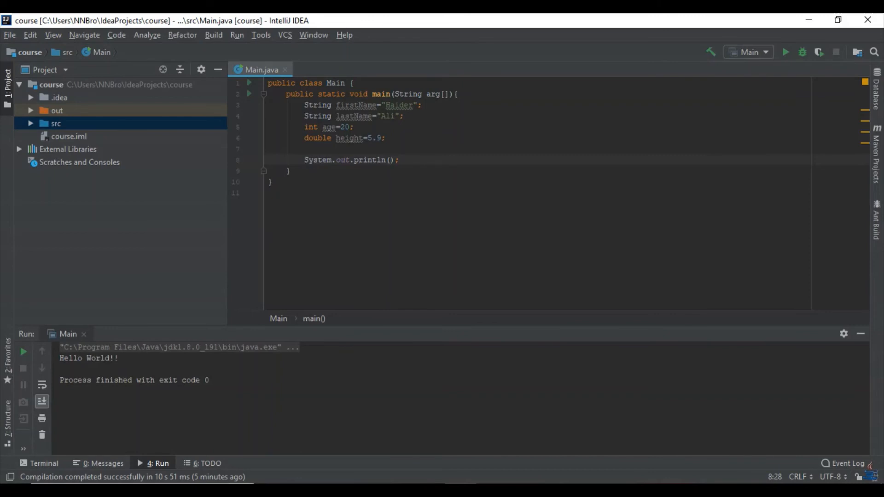
Step: Fill println with firstName + lastName + age + height, joined by spacer string literals
text(firstName+" "+)
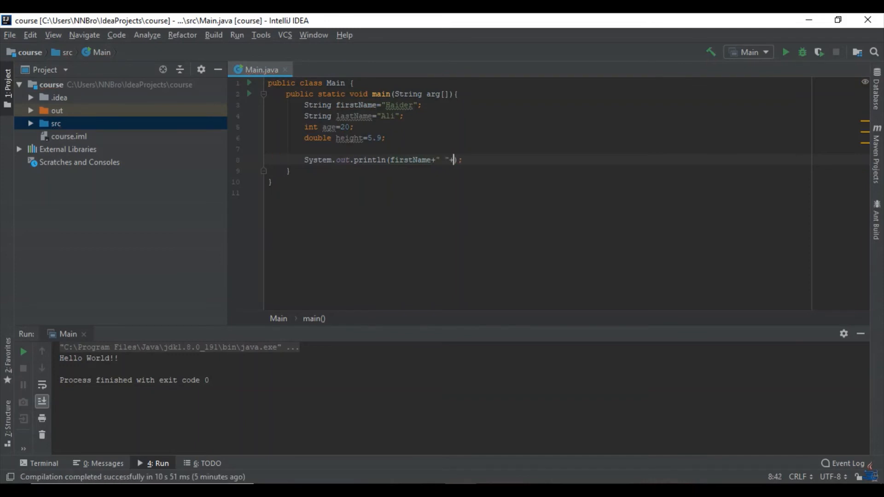
text(1)
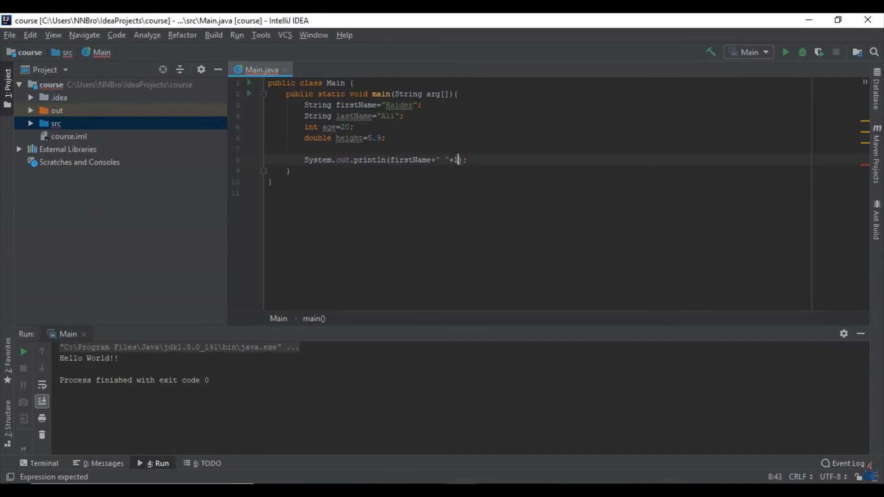
text(lastName+)
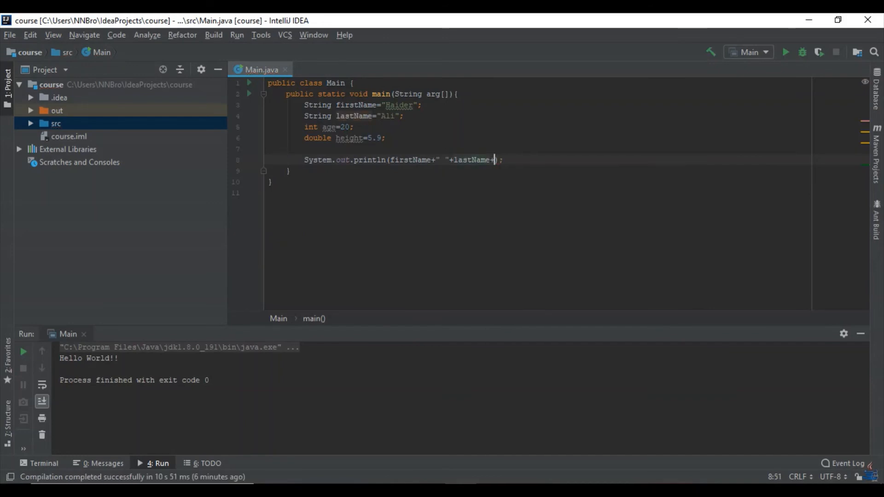
key(Enter)
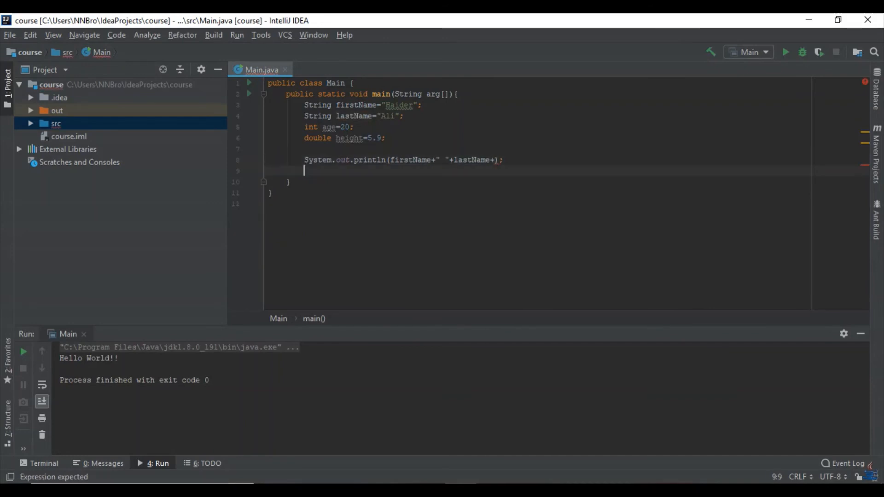
text(.)
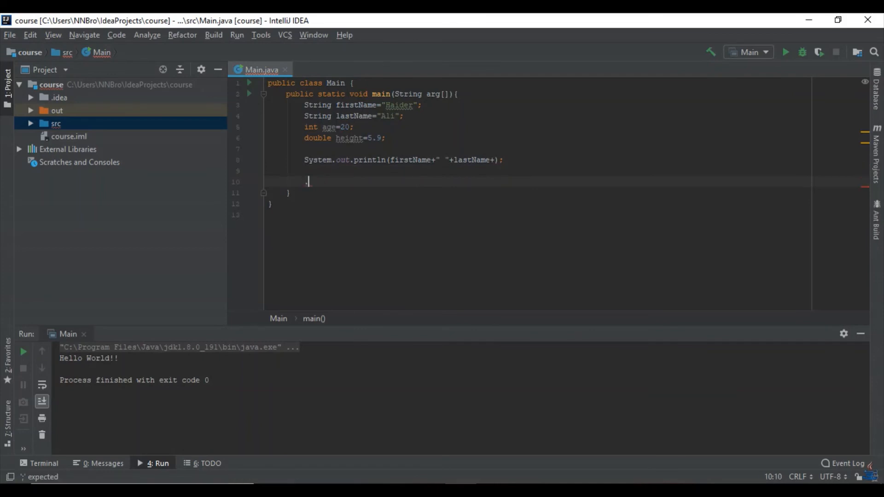
click(482, 160)
text(" )
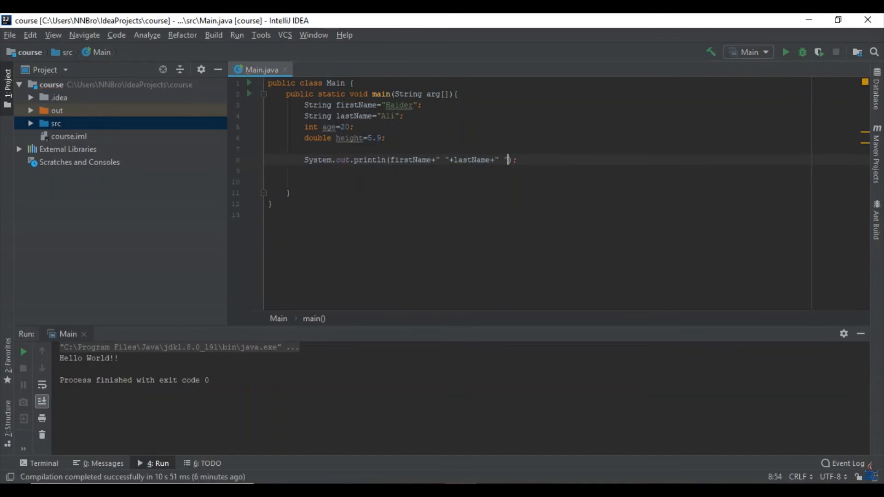
text(age)
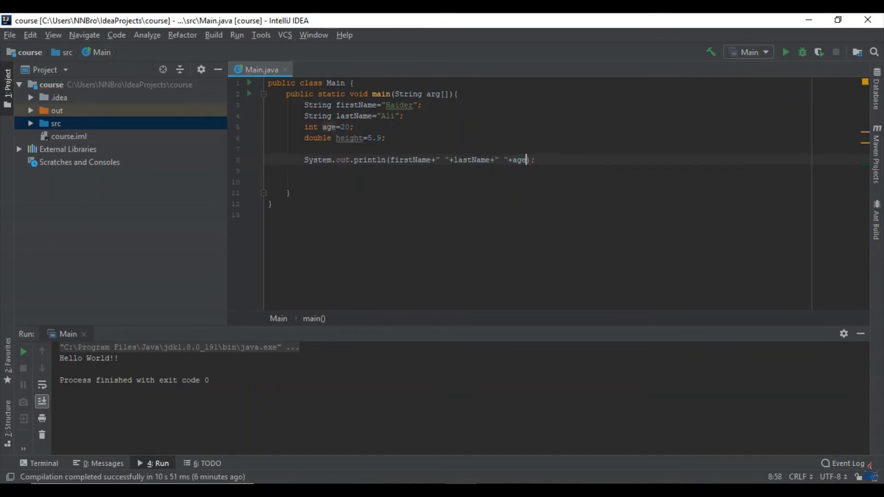
text(+")
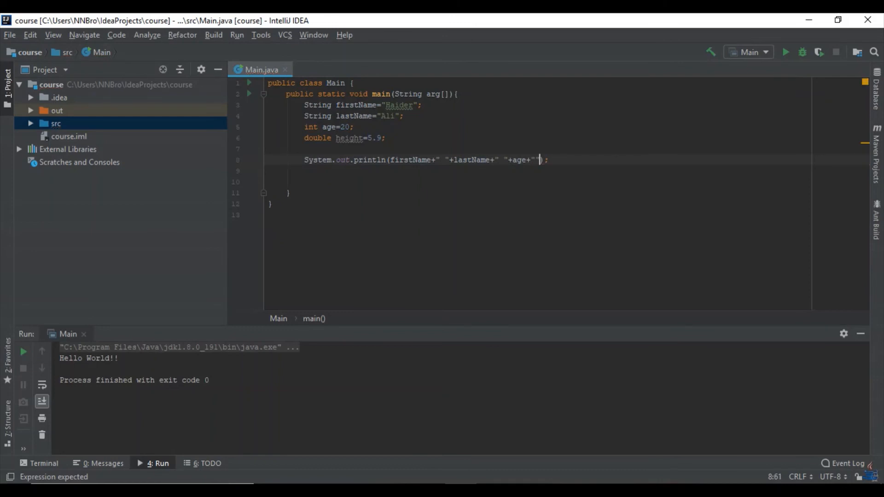
text("+h)
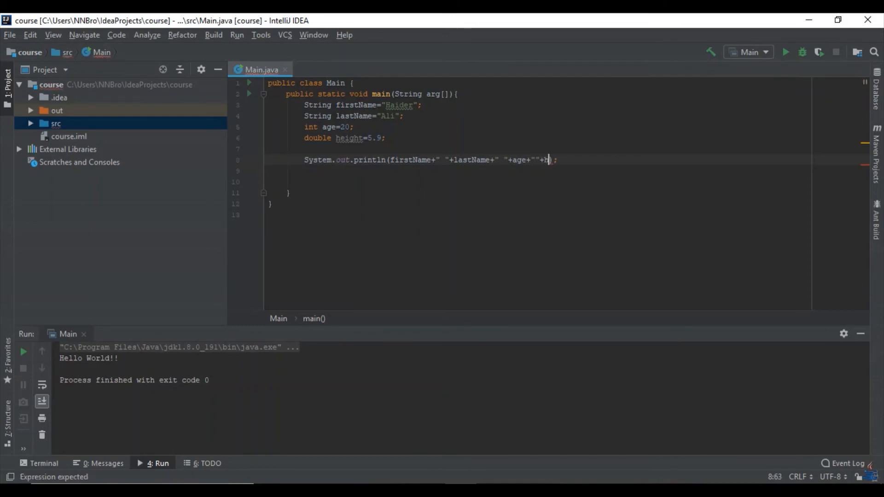
text(eight)
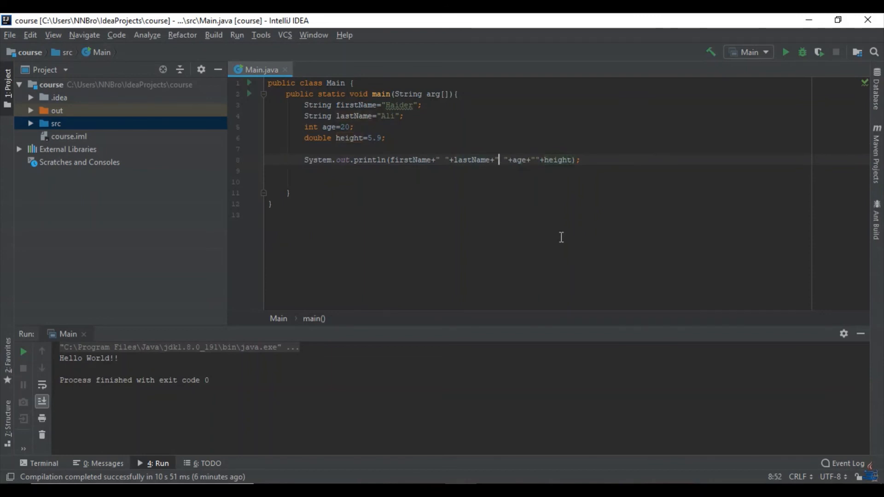
Step: Type 'is a male and he is' and 'and his height is' into the spacer literals
text(is a m)
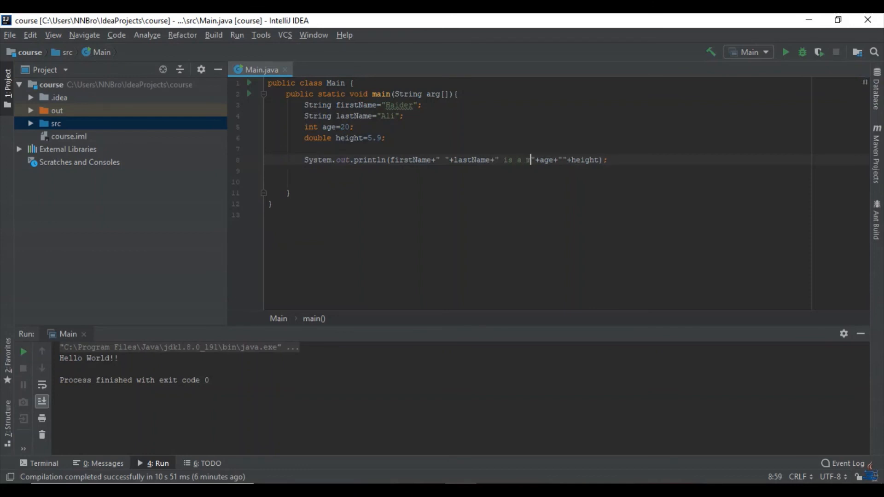
text(ale)
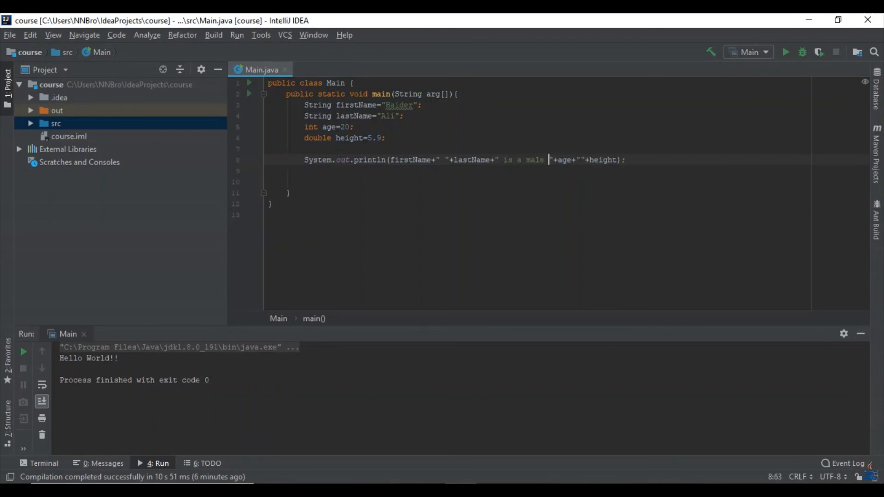
text(and he)
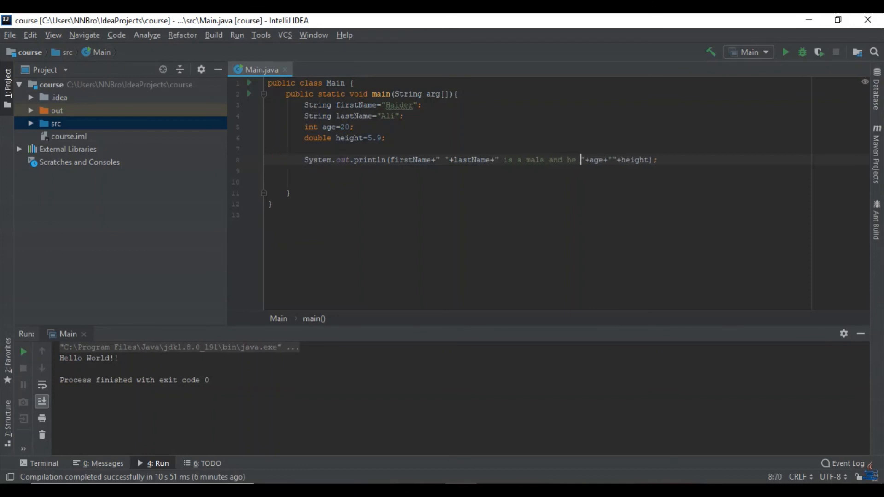
text(is)
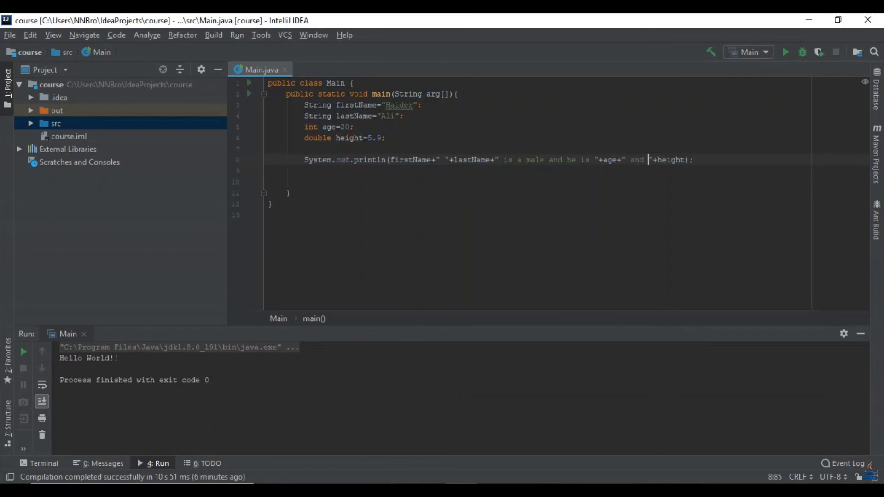
text(his)
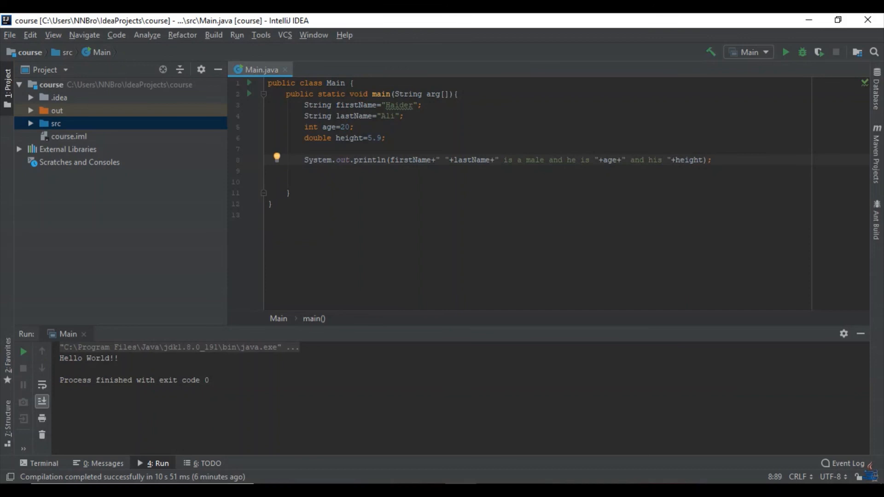
text(height is)
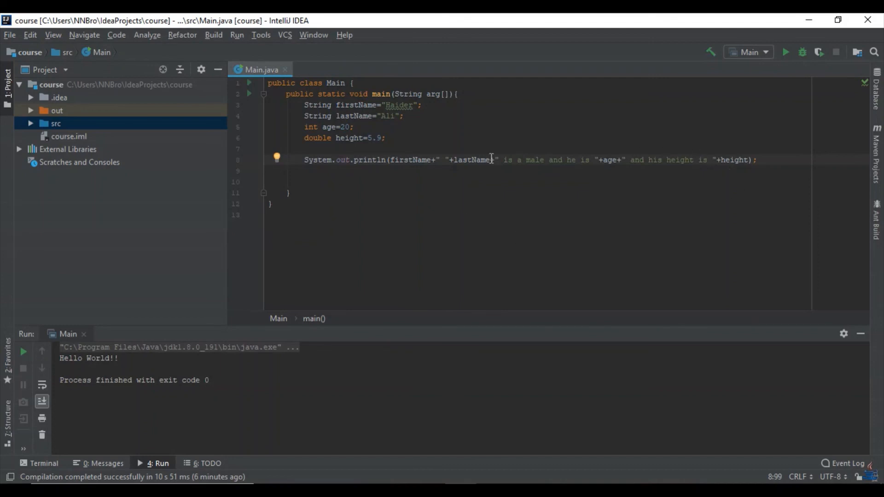
mouse_move(606, 185)
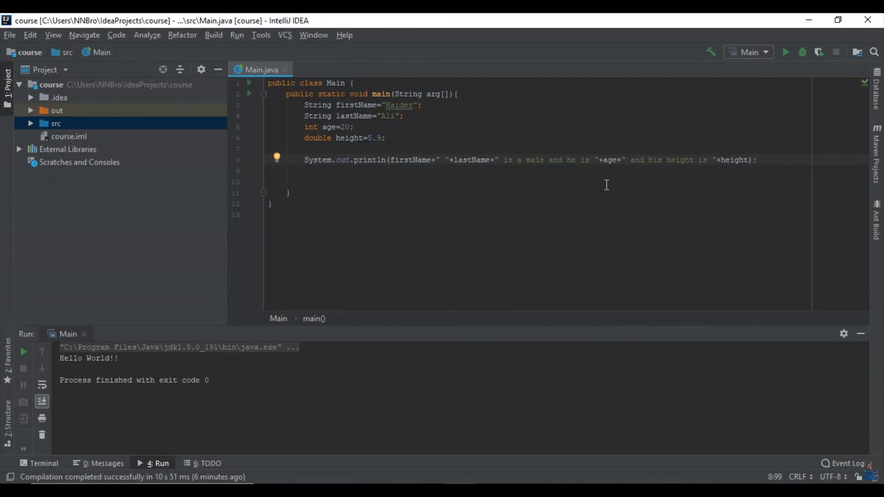
mouse_move(433, 162)
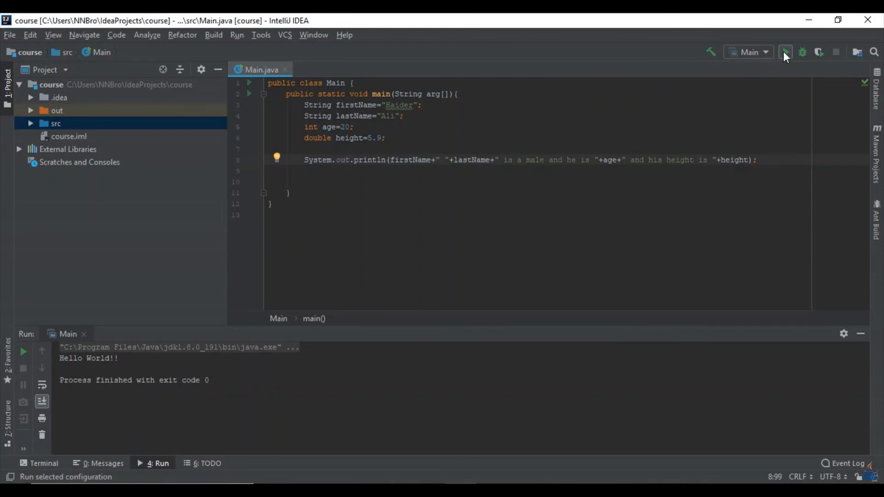
click(784, 52)
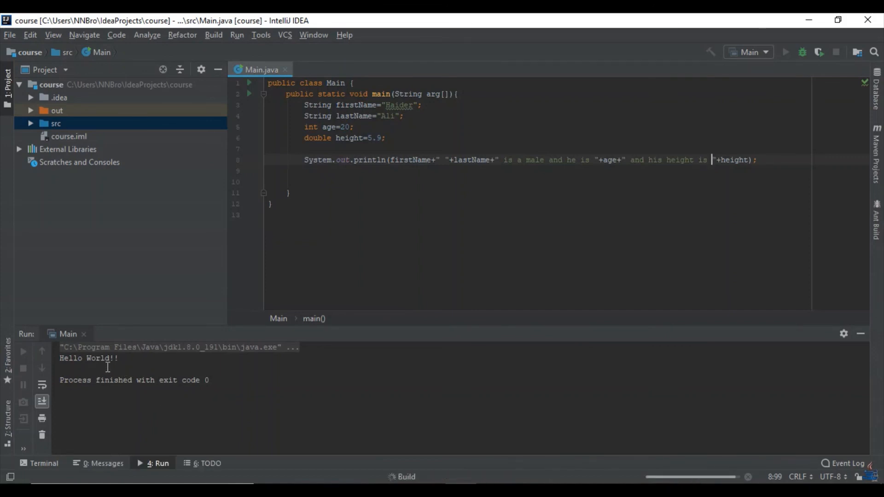
click(785, 52)
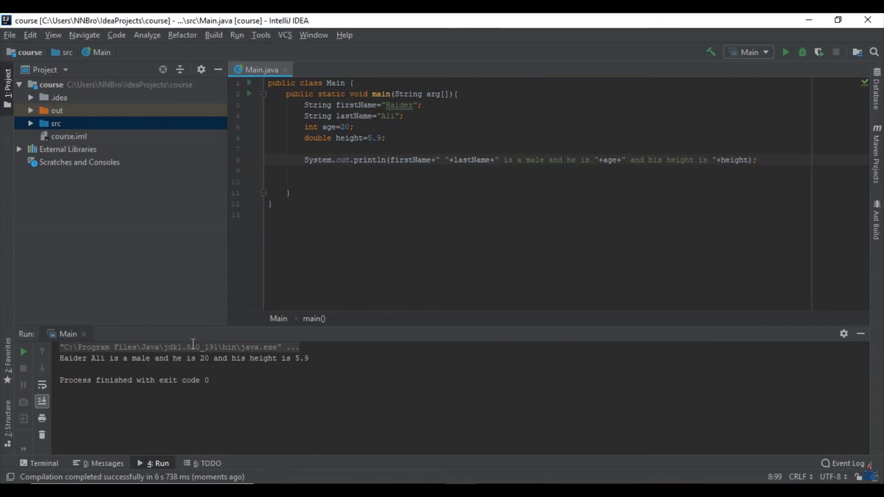
mouse_move(445, 193)
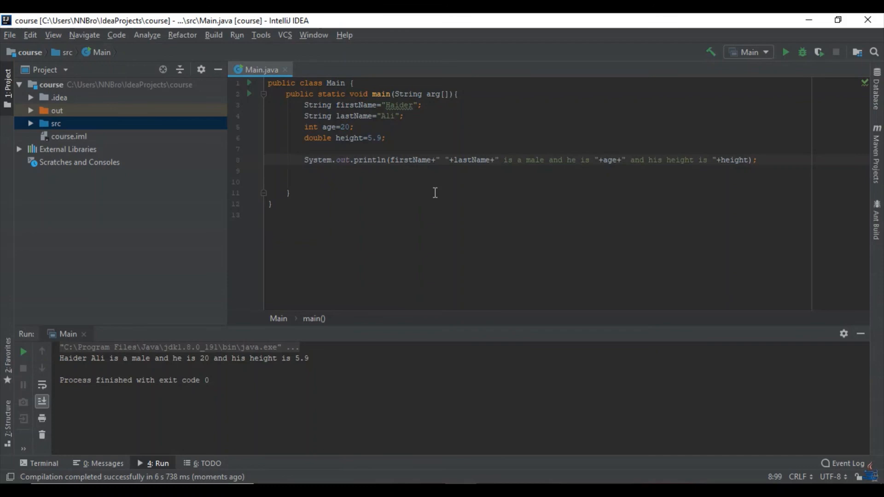
mouse_move(426, 194)
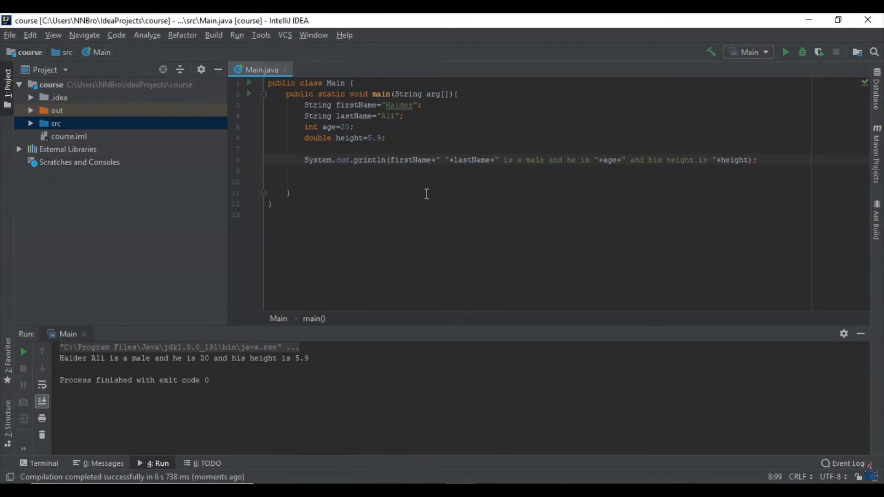